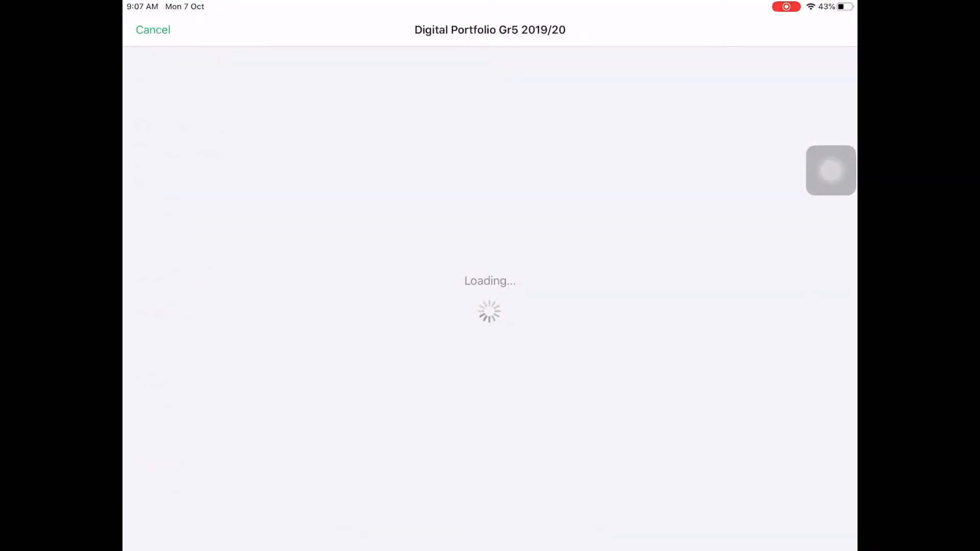
Cancel loading the portfolio and browse the template chooser down to the Blank template.
left_click(153, 30)
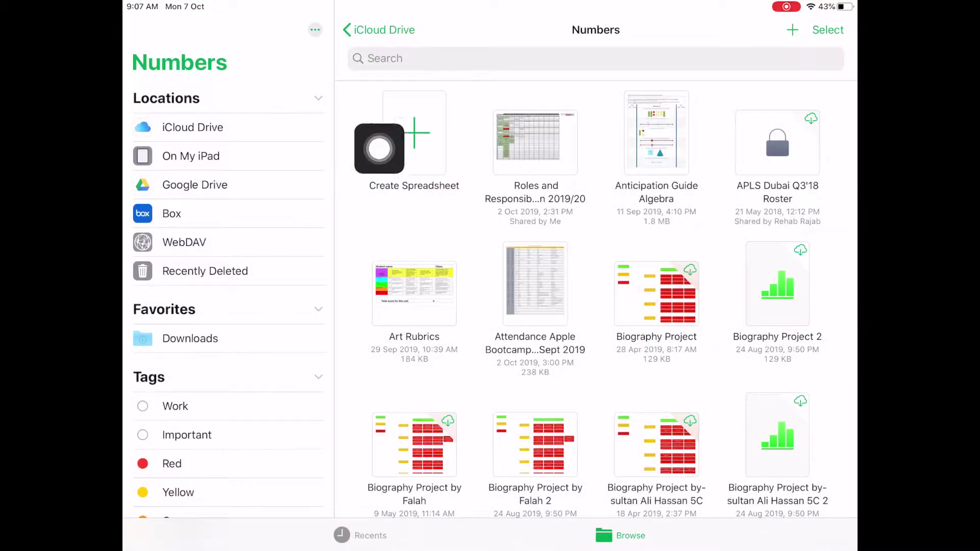
left_click(415, 133)
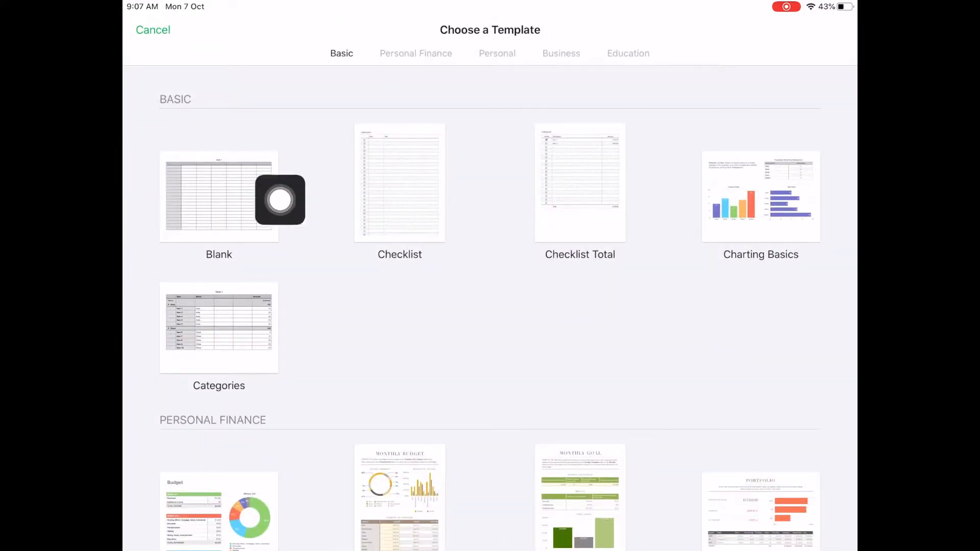
mouse_move(187, 209)
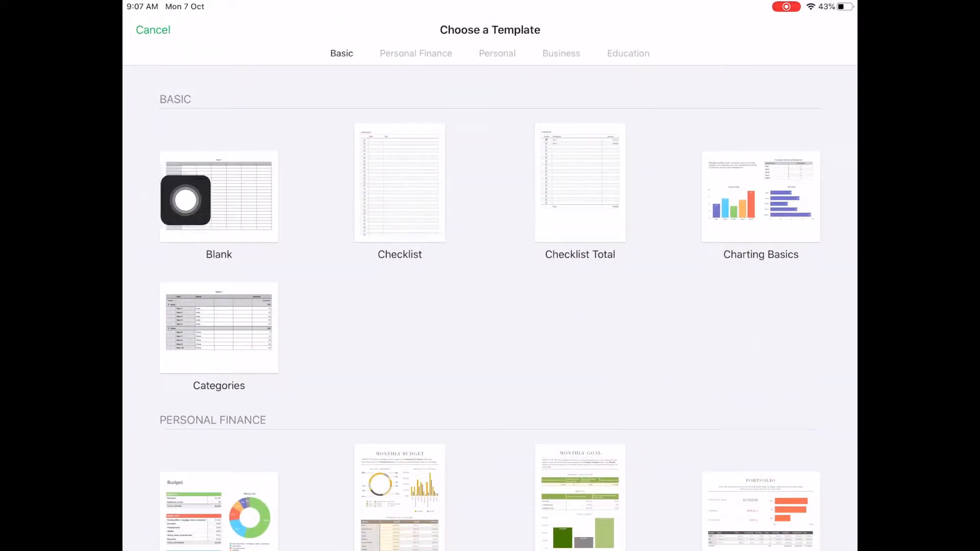
scroll("down", 3)
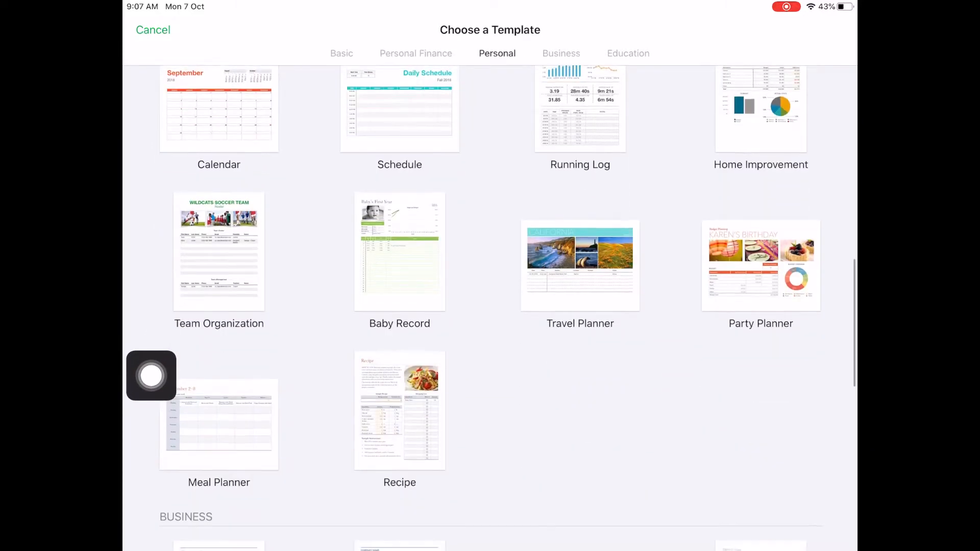
scroll("down", 3)
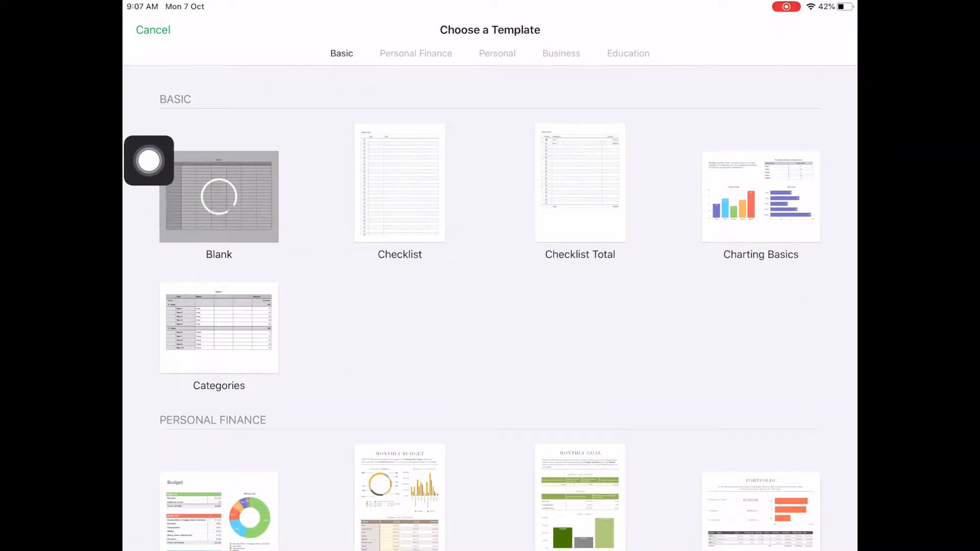
Select cell B2 in the Blank 4 table with the keyboard ready for typing.
left_click(218, 197)
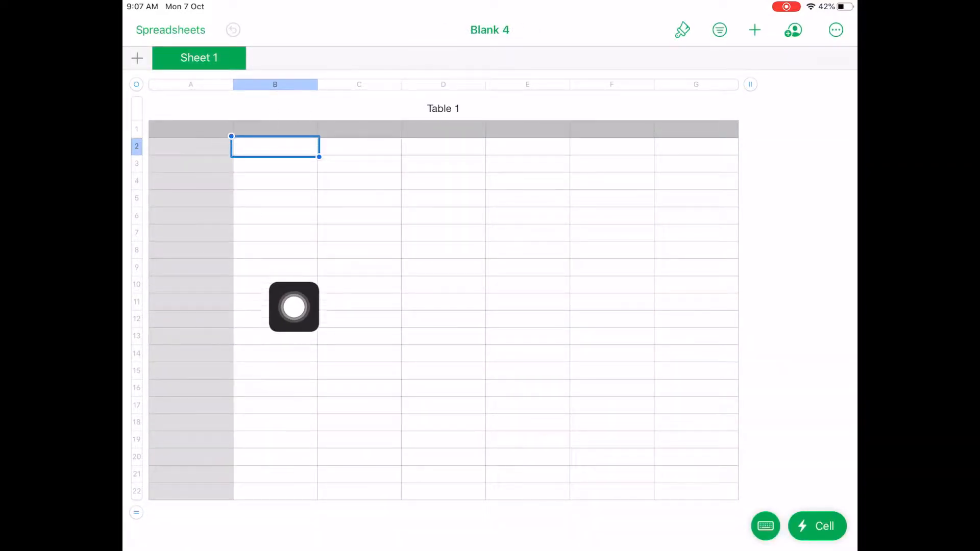
mouse_move(149, 262)
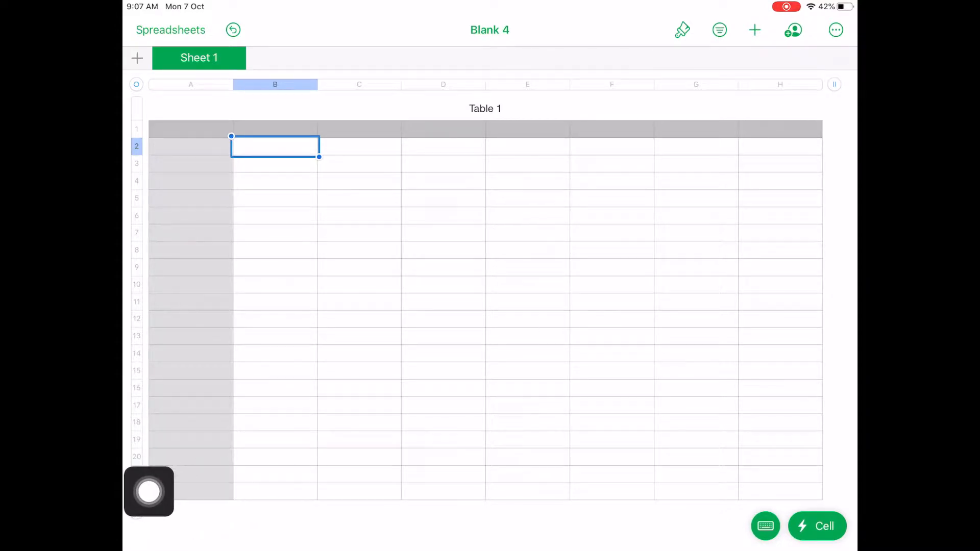
scroll("down", 3)
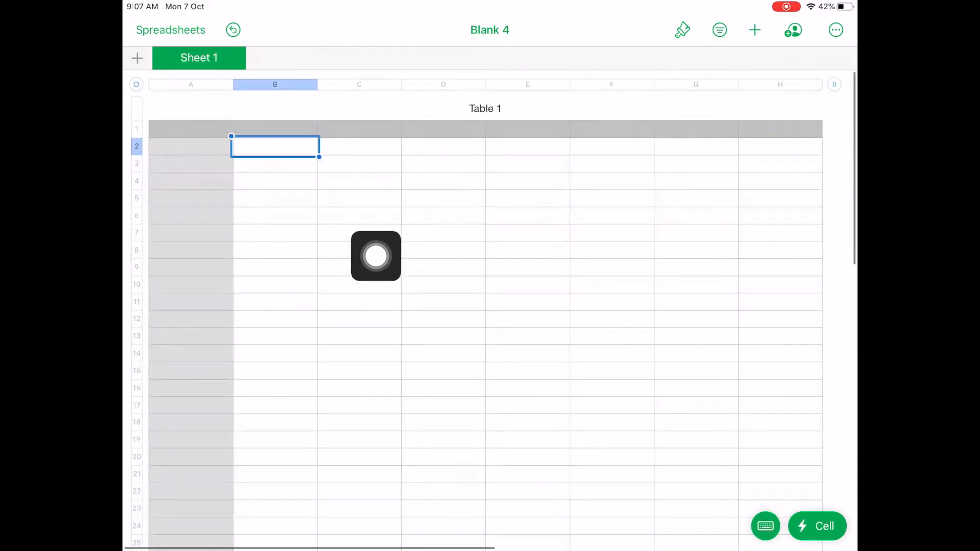
mouse_move(343, 239)
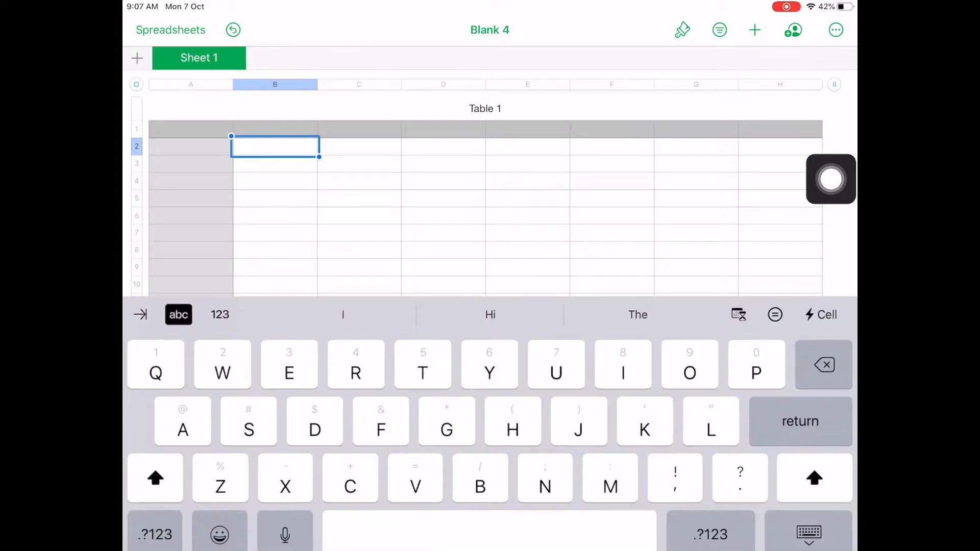
Enter the word Test into cell B2 and move down to B3 for the next entry.
type("Test")
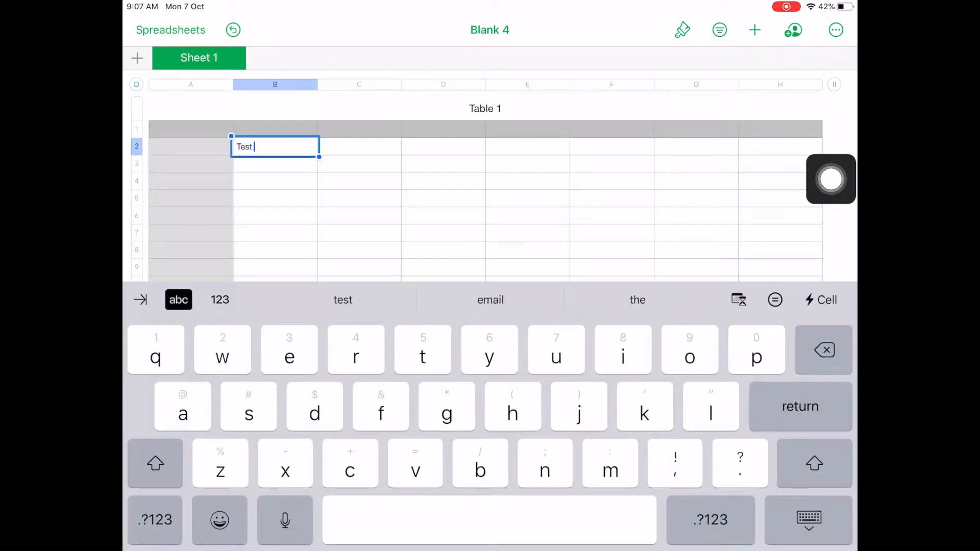
key("return")
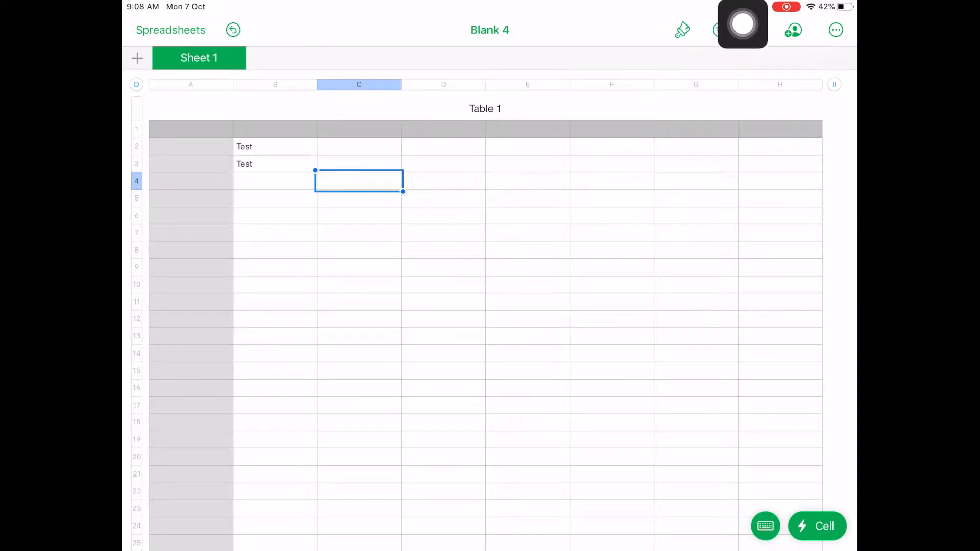
Format column C as checkboxes and column D as sliders defaulting to 50.
left_click(683, 31)
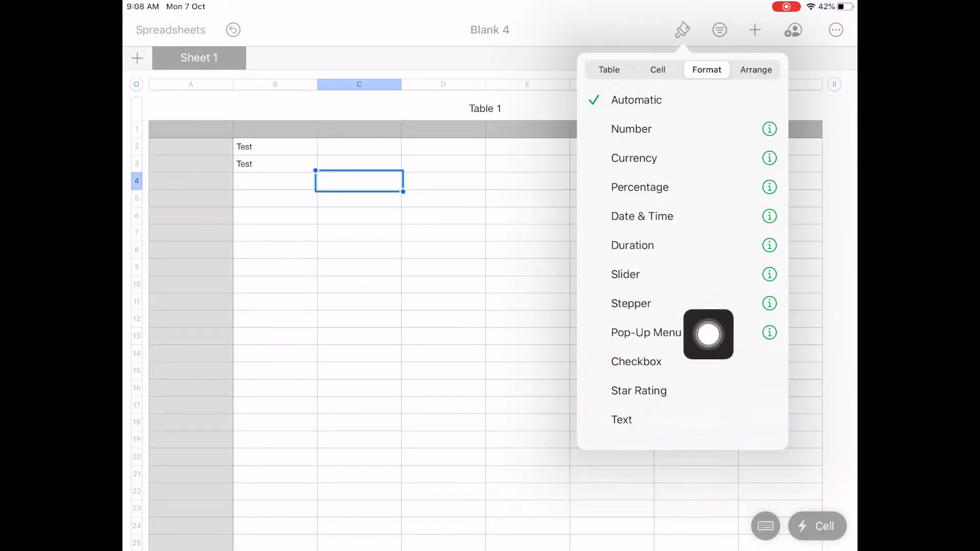
left_click(636, 362)
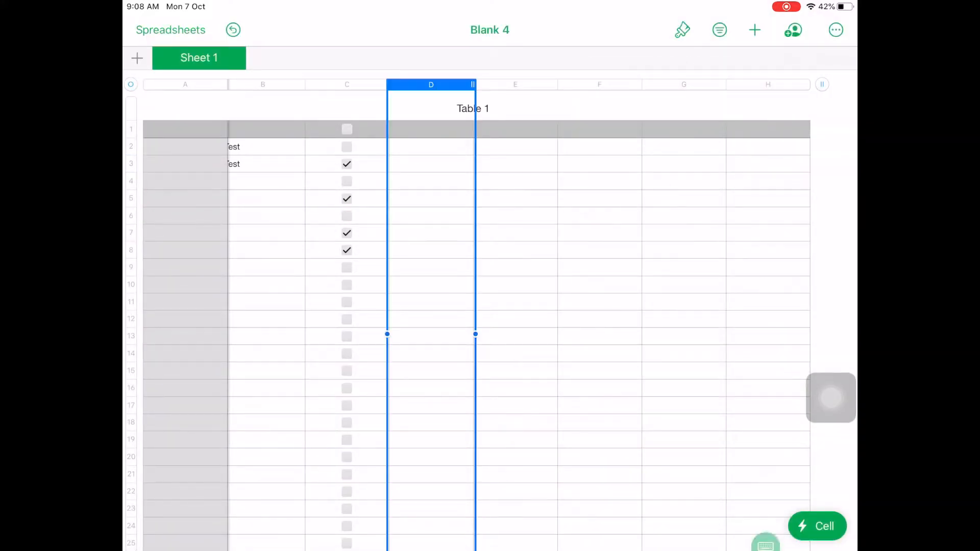
left_click(682, 29)
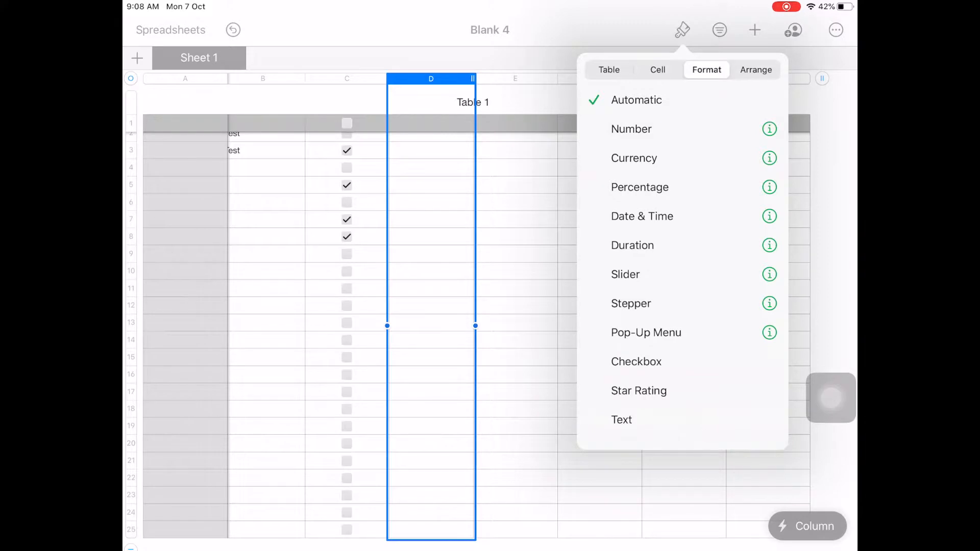
left_click(625, 275)
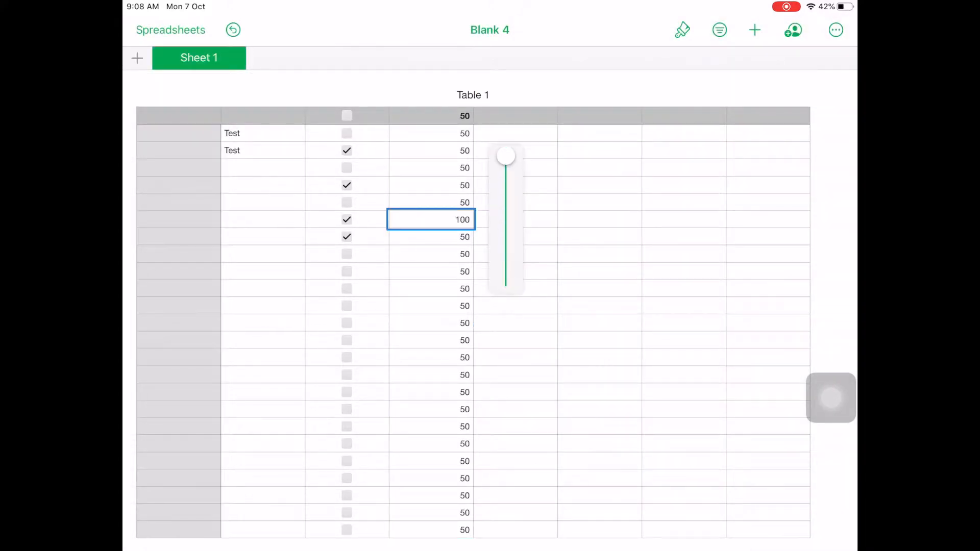
Lower D7's slider to 1, make column E steppers and raise E7 to 6.
left_click_drag(507, 155, 506, 239)
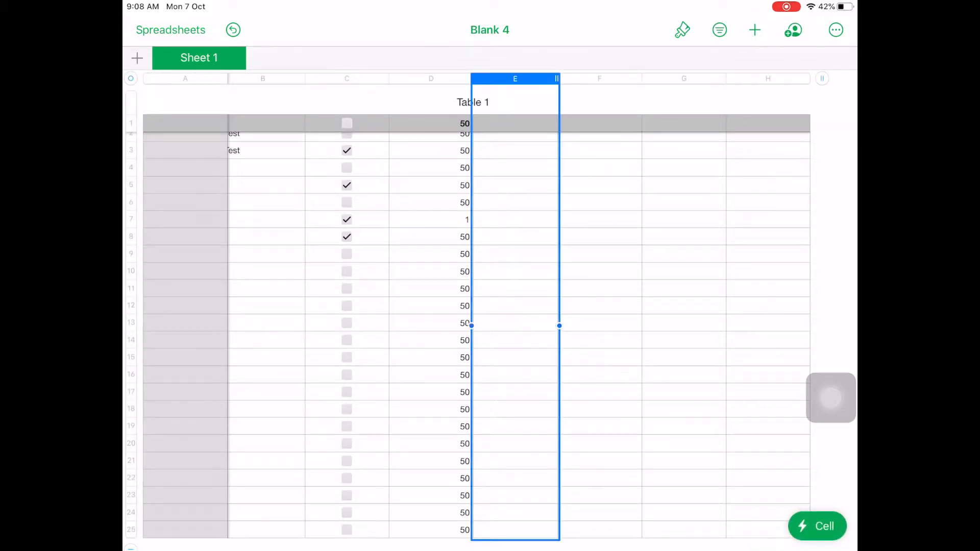
left_click(682, 30)
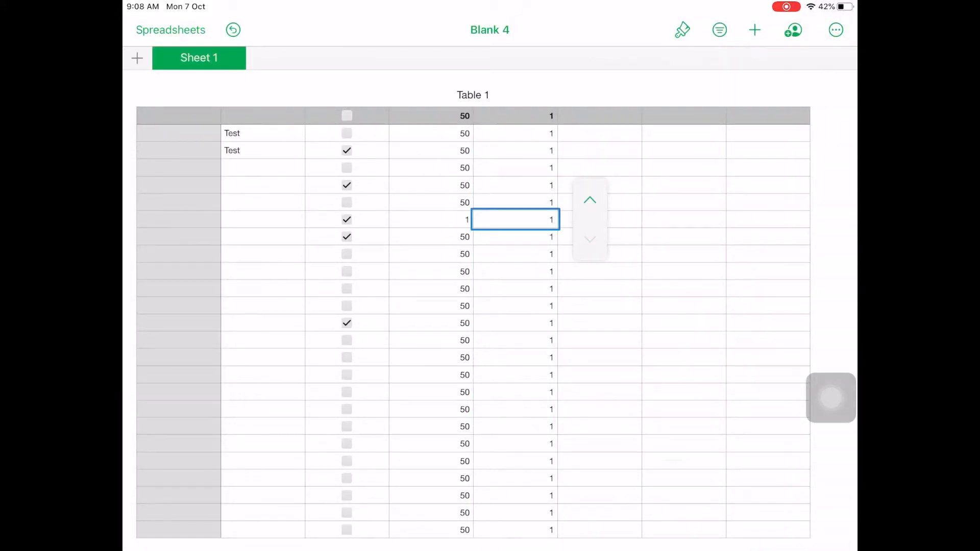
type("6")
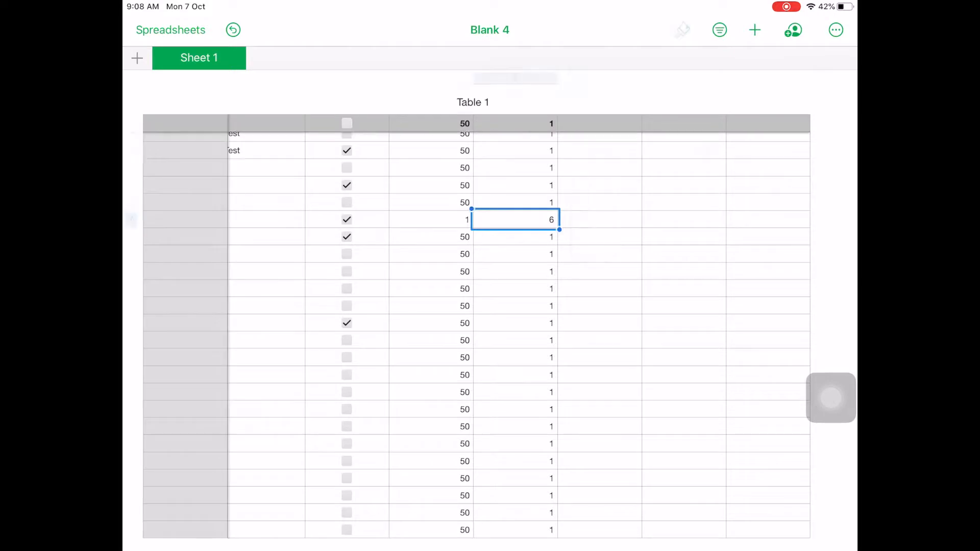
left_click(599, 78)
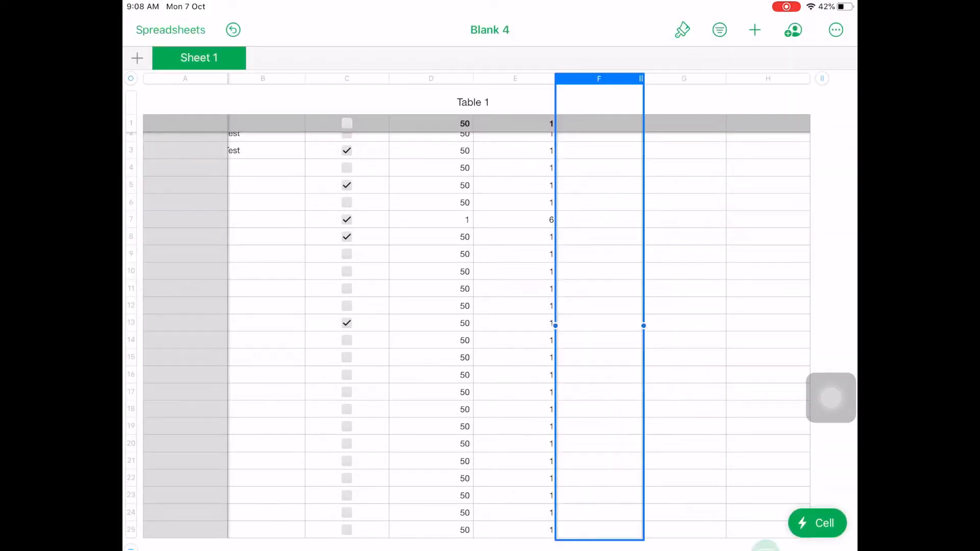
Make column F a pop-up menu of Item 1–3 starting blank, and set F17 to Item 3.
left_click(683, 30)
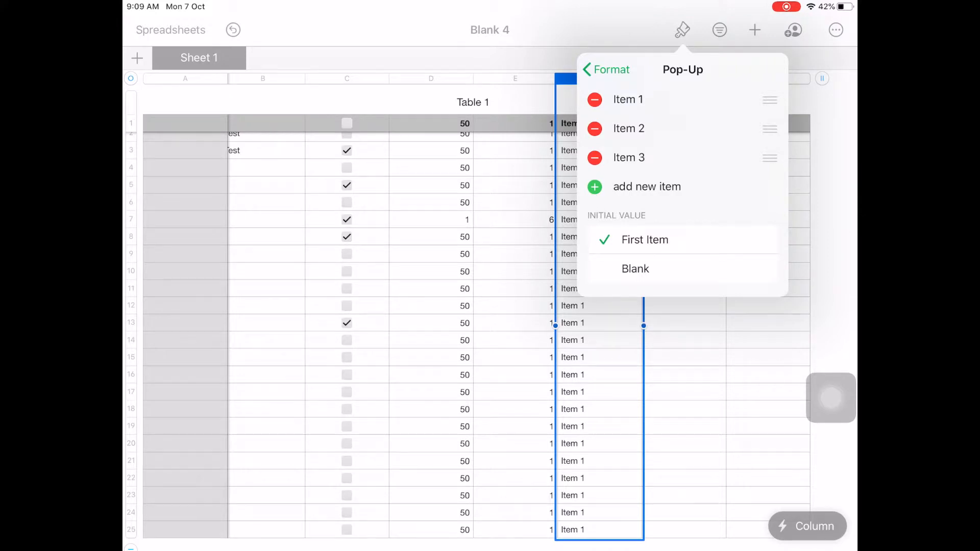
left_click(684, 357)
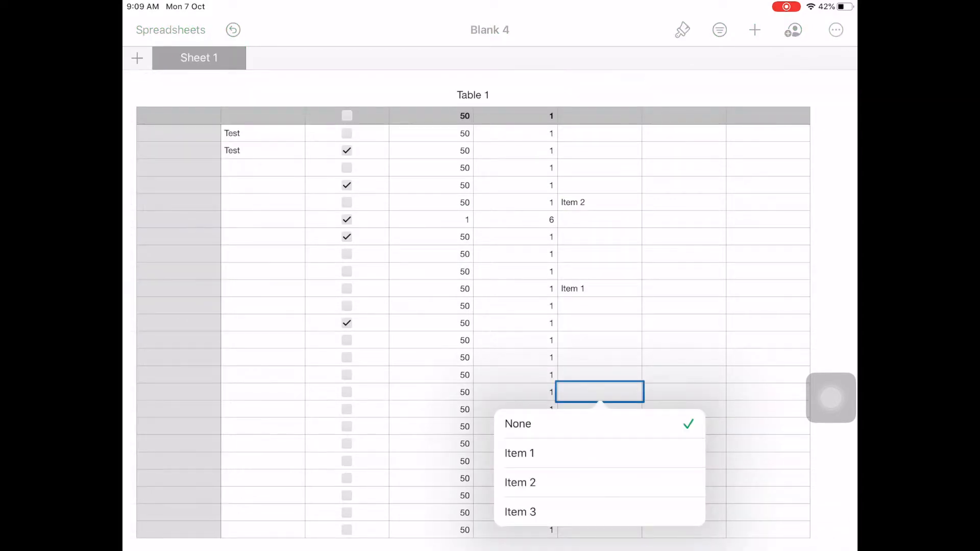
left_click(519, 513)
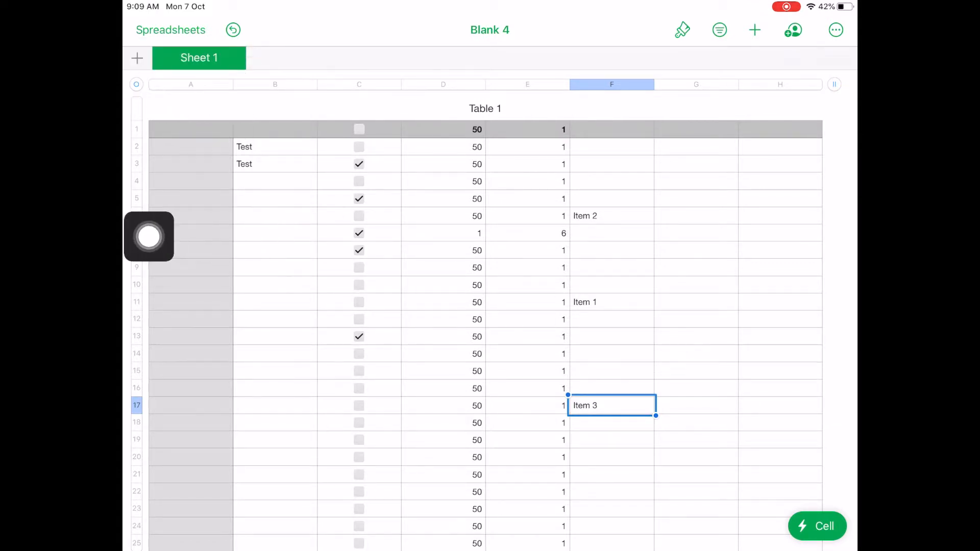
View the New Sheet/New Form options, then head back toward the Spreadsheets browser.
left_click(136, 57)
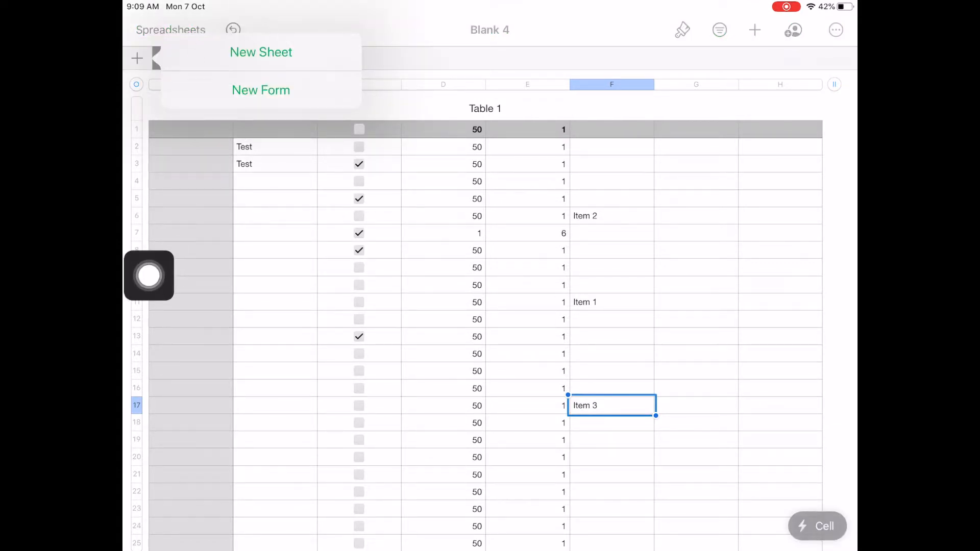
left_click(260, 52)
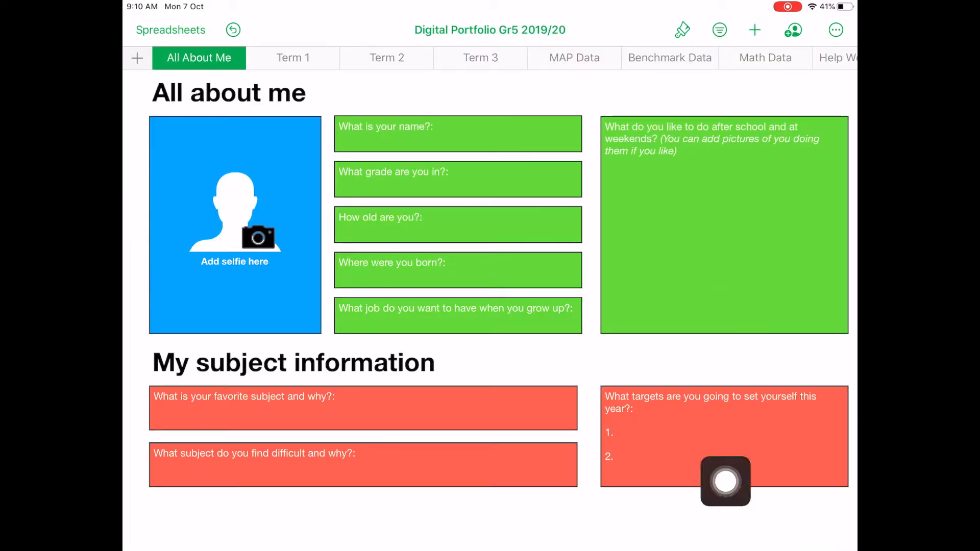
Browse the Term 2 and MAP Data sheets, ending on the Term 1 self-reflection sheet.
left_click(386, 57)
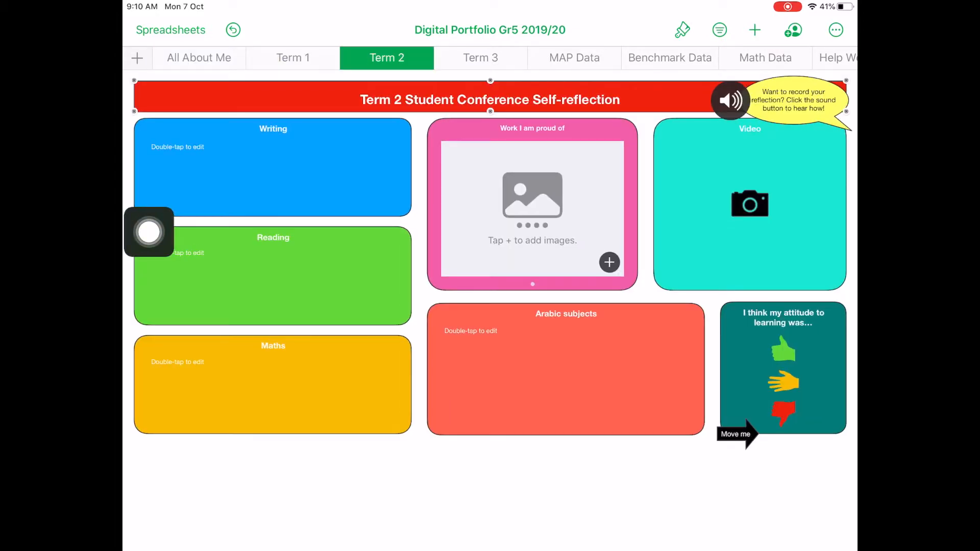
left_click(574, 57)
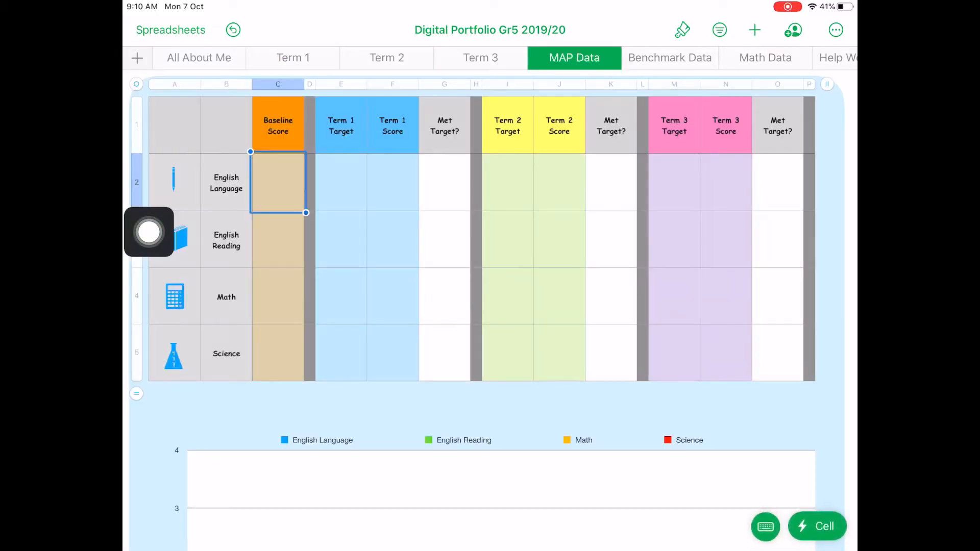
left_click(292, 57)
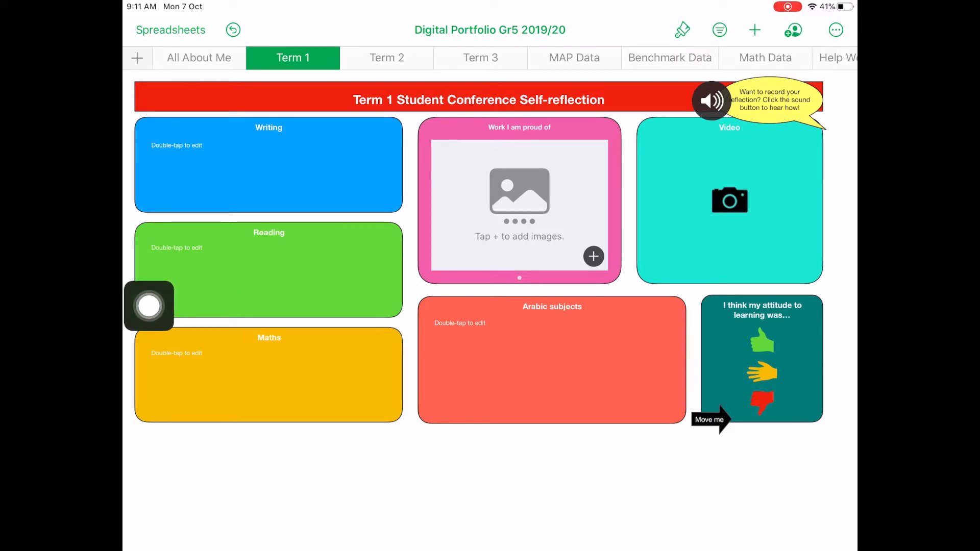
Switch to the portfolio's MAP Data sheet with its empty score table and graph.
left_click(573, 57)
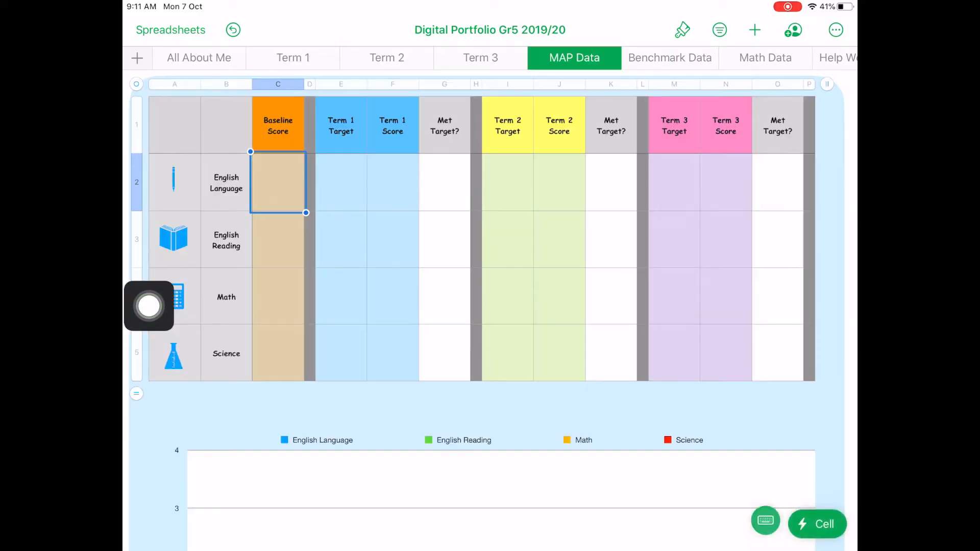
Enter English Language's Term 1 target 123 and its score (145, then 102) so Met Target? evaluates.
left_click(341, 182)
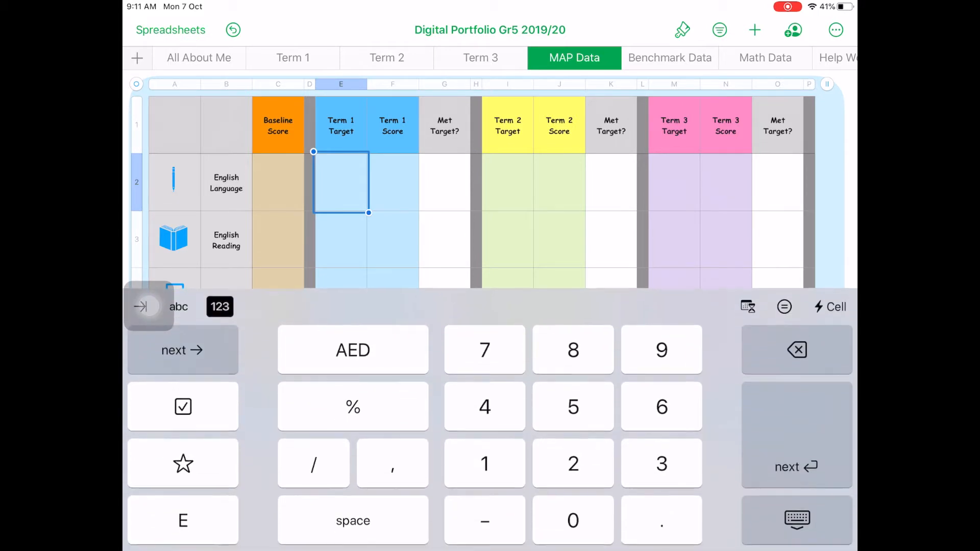
type("123")
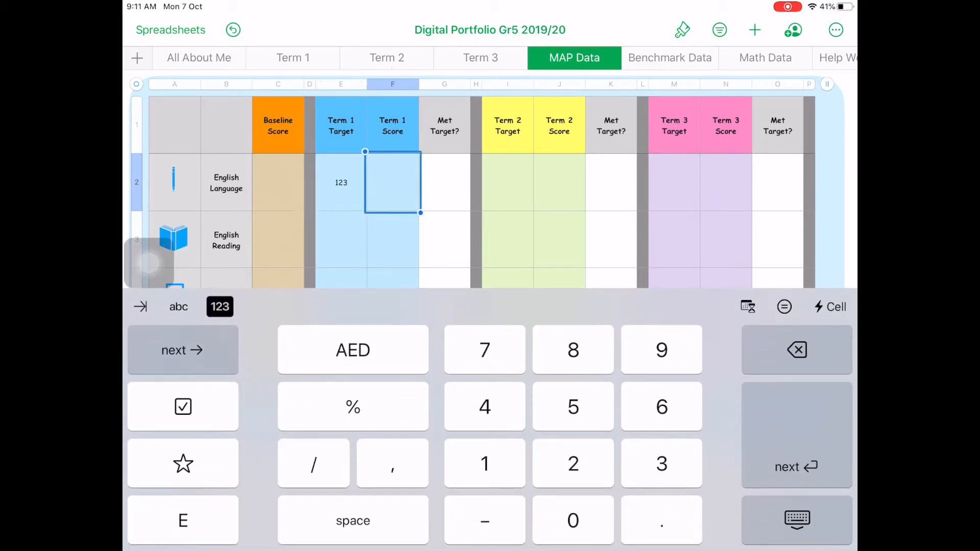
type("145")
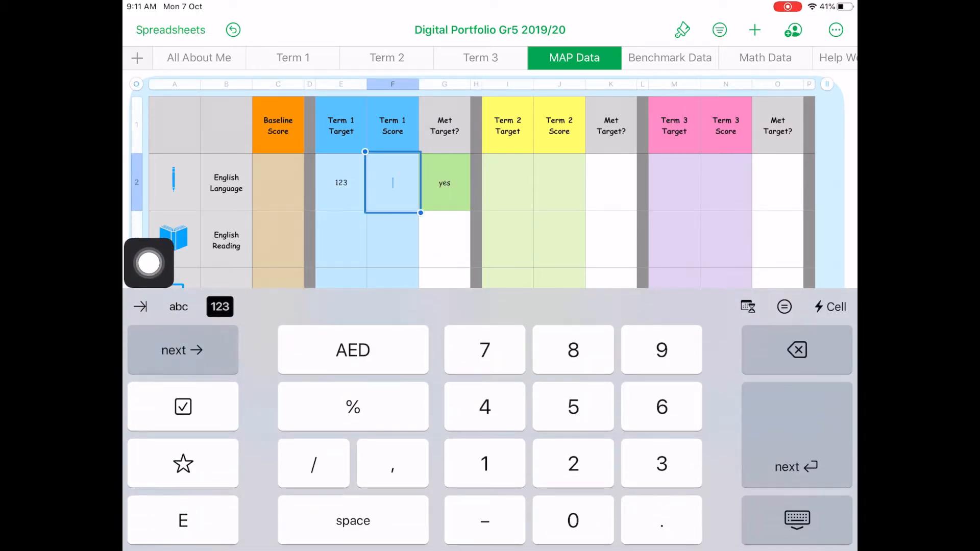
type("102")
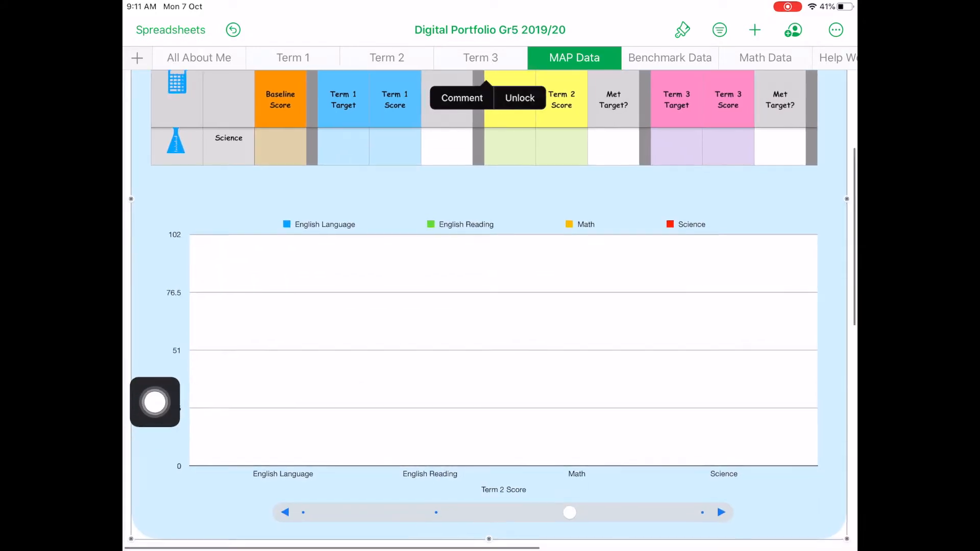
Enter English Language's Term 2 score 130 and target 120 so the target shows as met.
left_click_drag(570, 513, 438, 509)
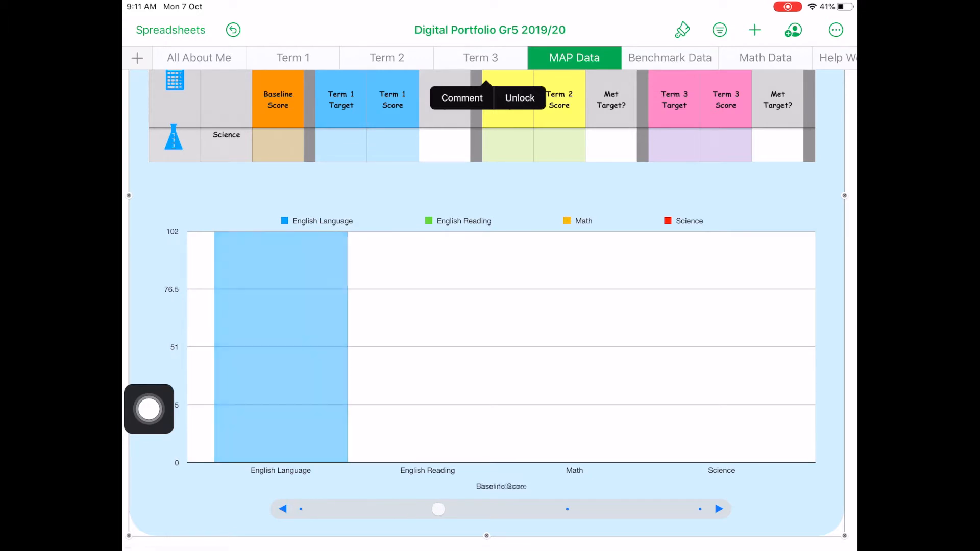
scroll("down", 3)
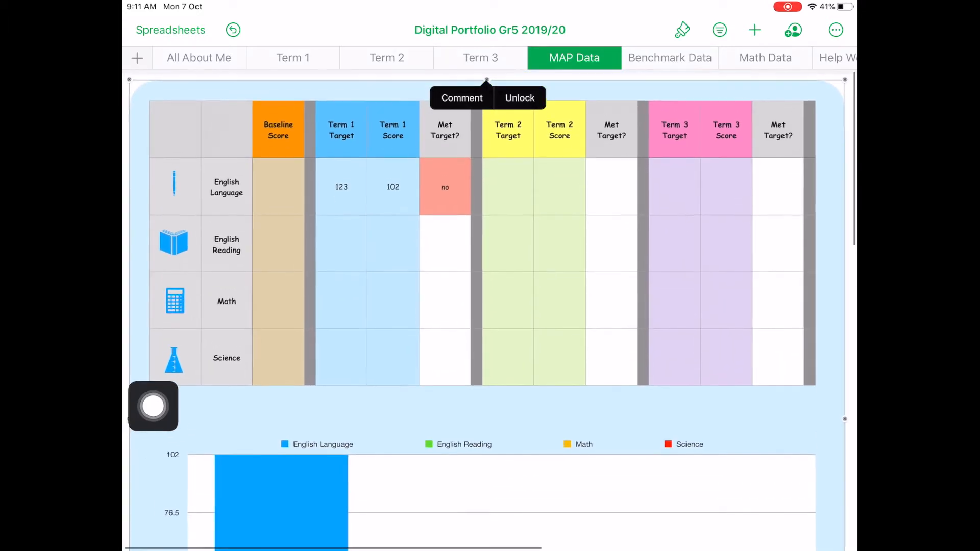
left_click(558, 183)
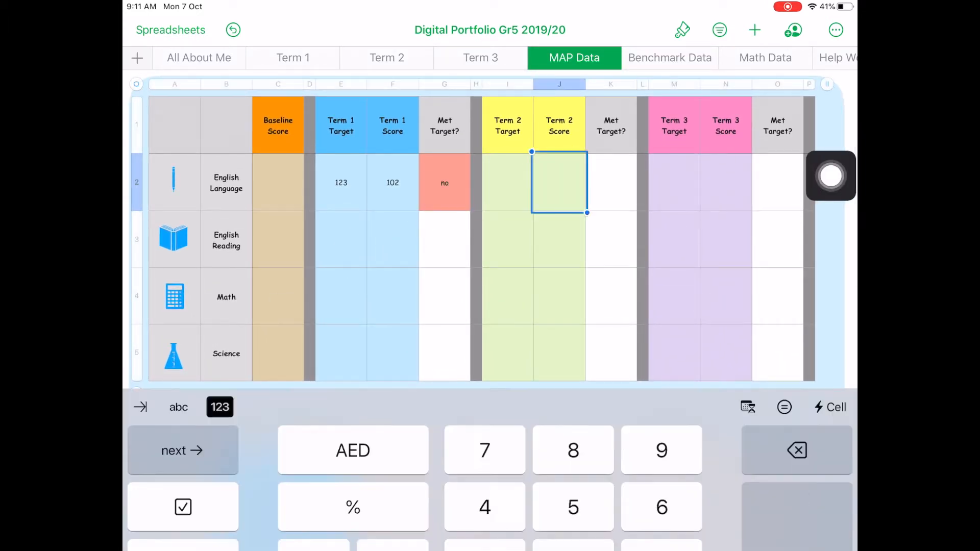
type("130")
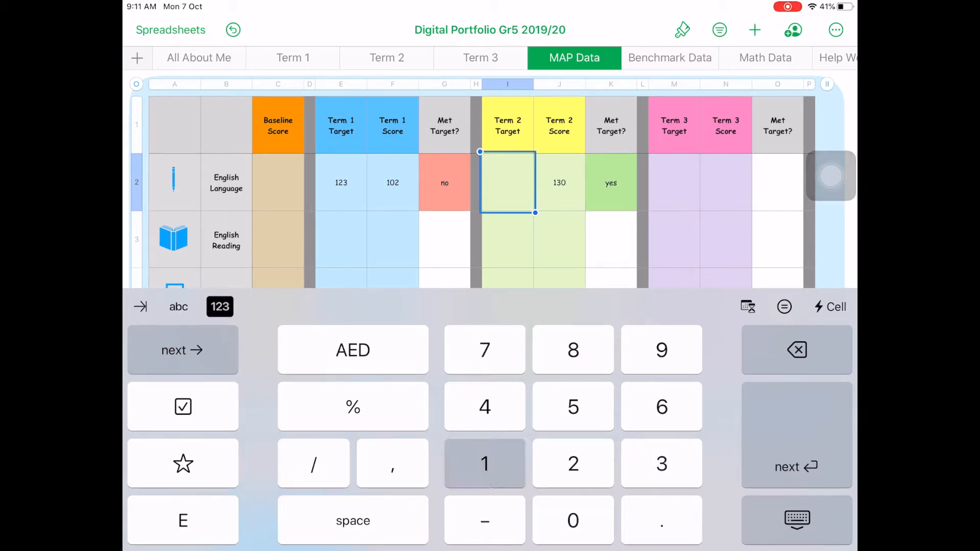
type("120")
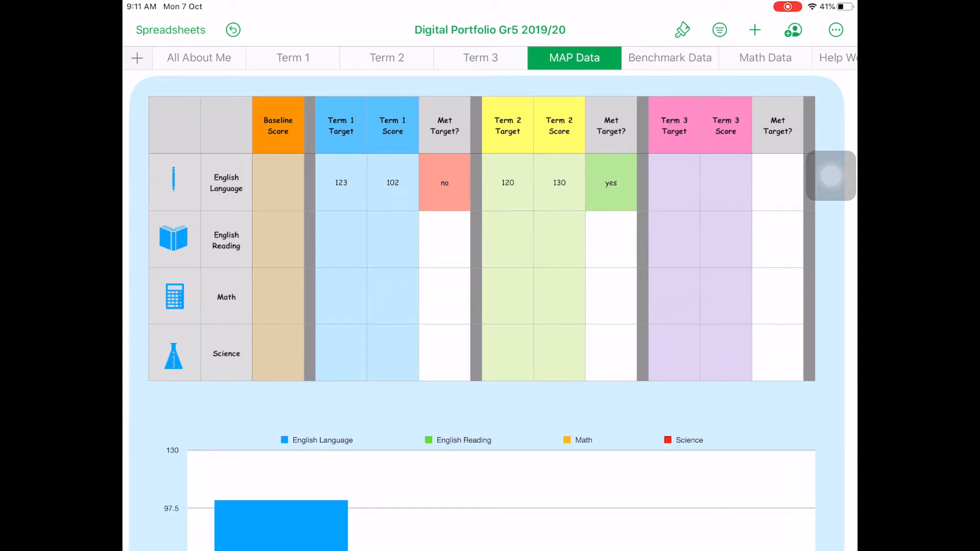
scroll("down", 3)
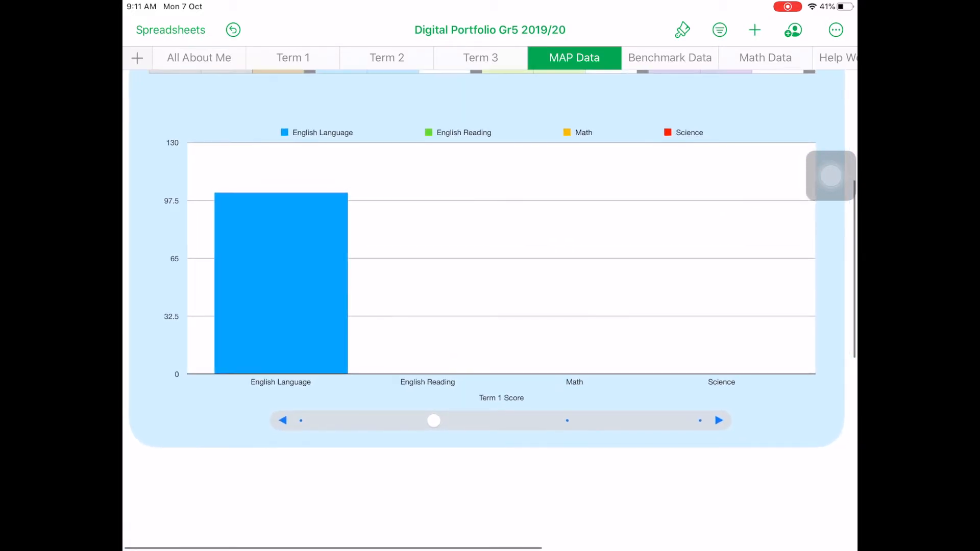
left_click_drag(434, 420, 425, 420)
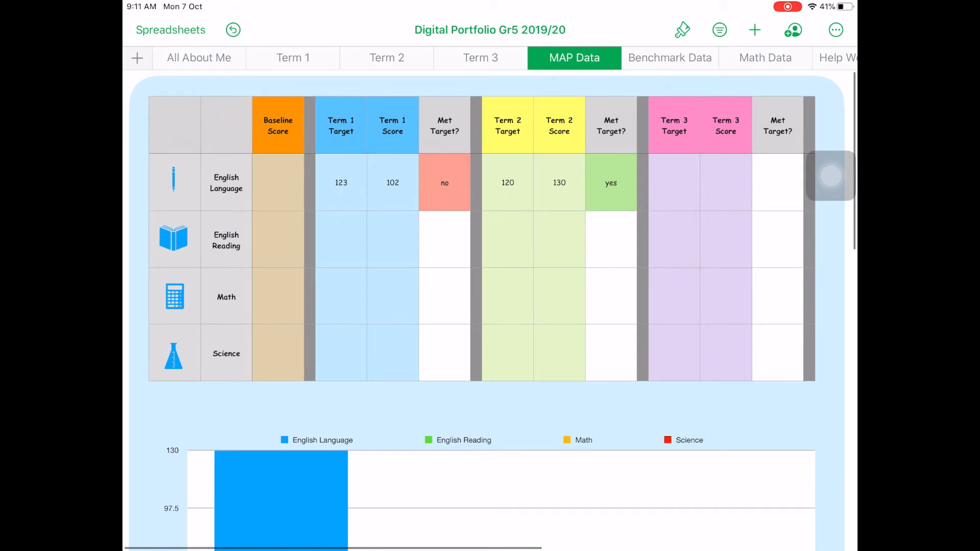
Leave the Math Data sheet and open the Country Factfile 2019 spreadsheet on its Spain example.
left_click(765, 57)
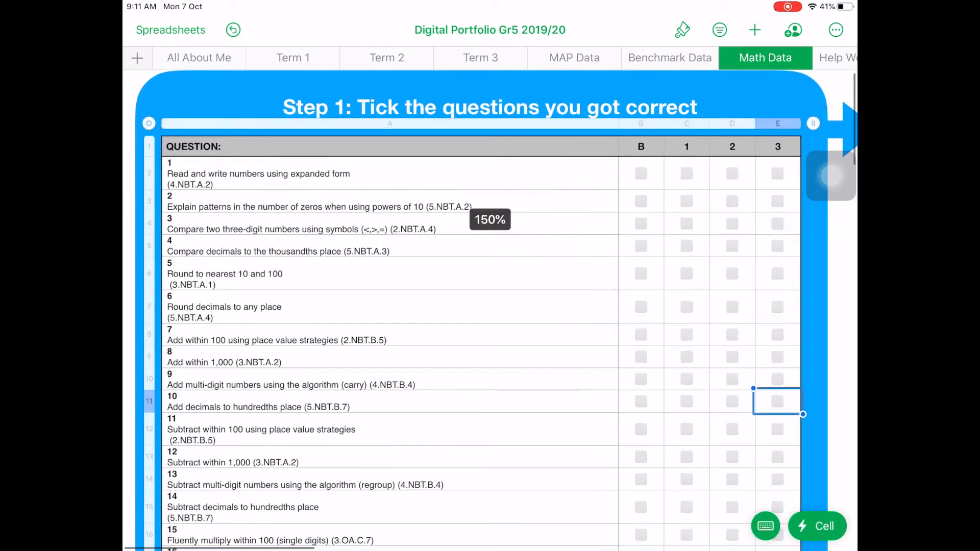
left_click(292, 57)
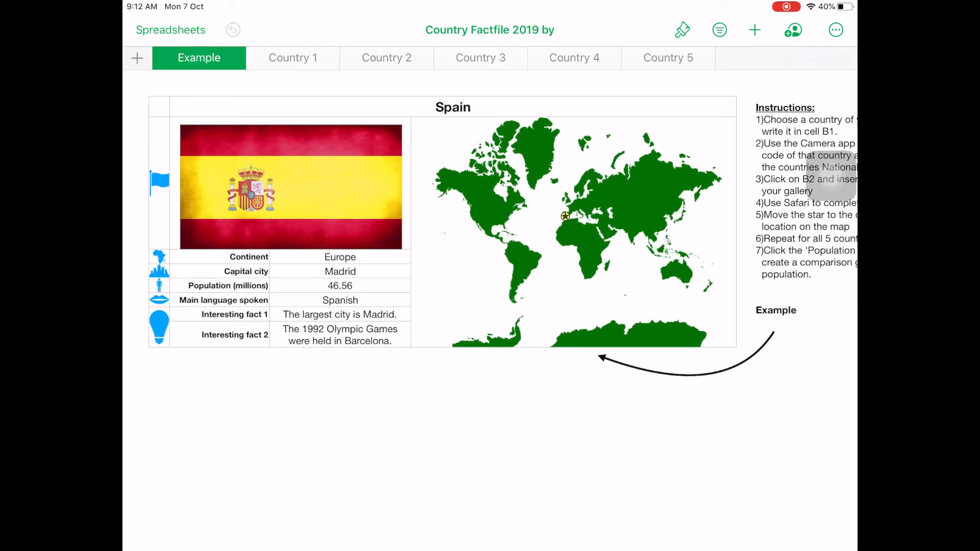
Browse the Country 3, 2 and 1 sheets, then return to the spreadsheet list for Blank 4.
left_click(480, 57)
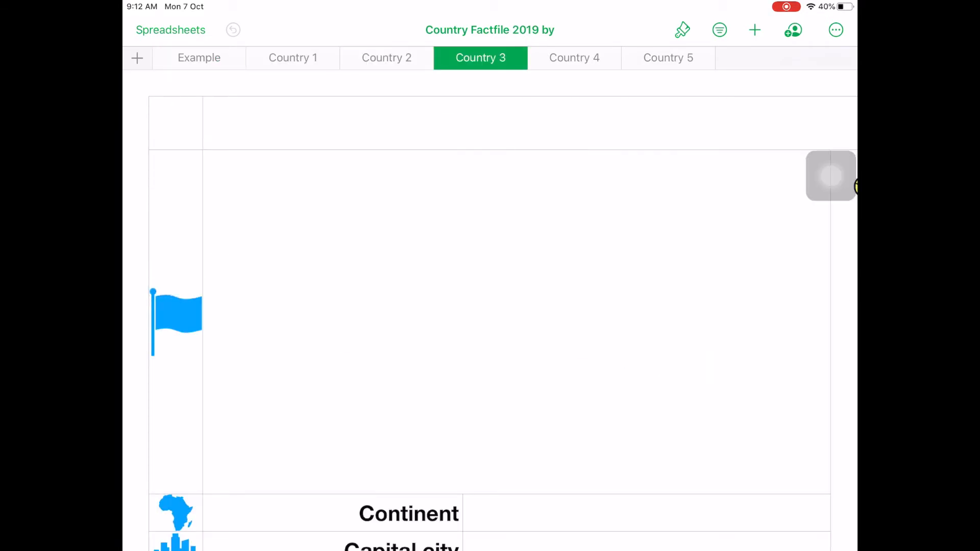
left_click(386, 57)
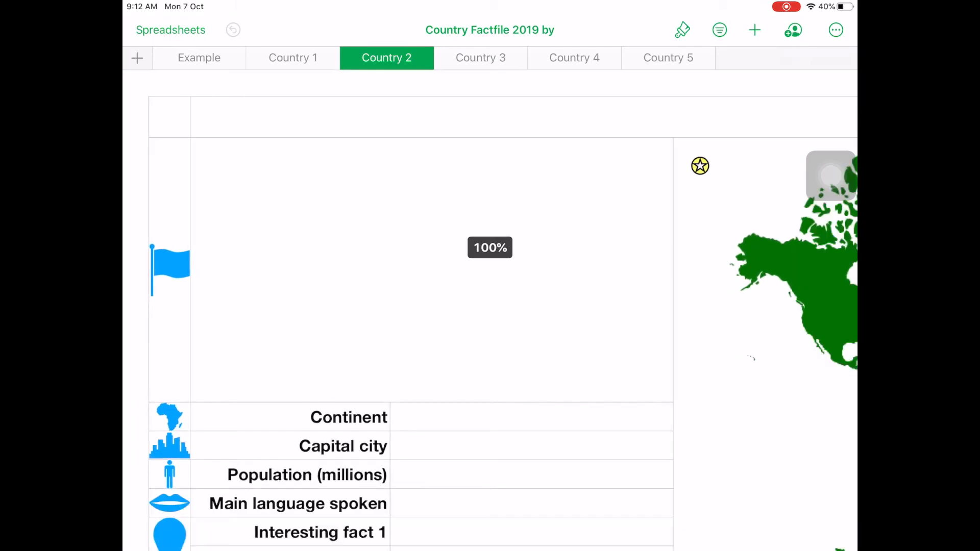
left_click(292, 57)
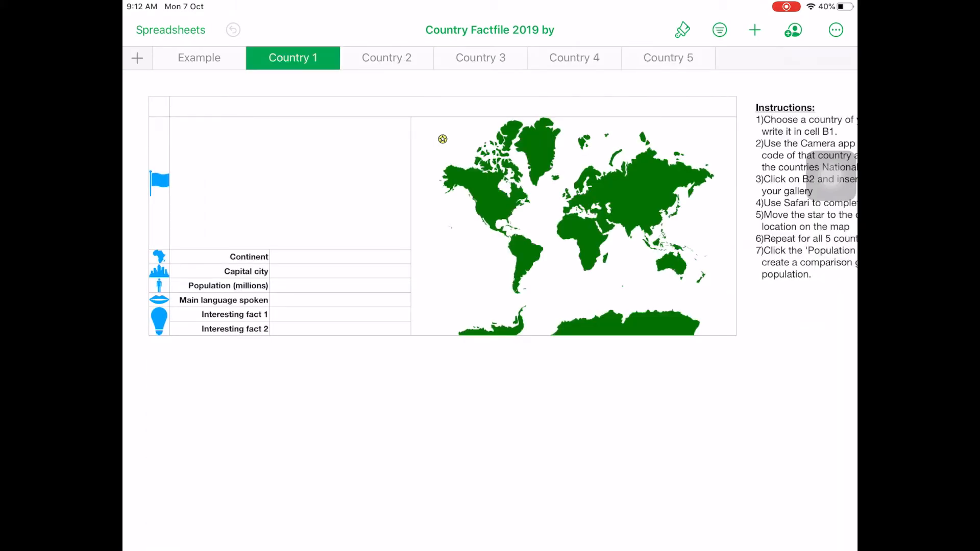
left_click(836, 30)
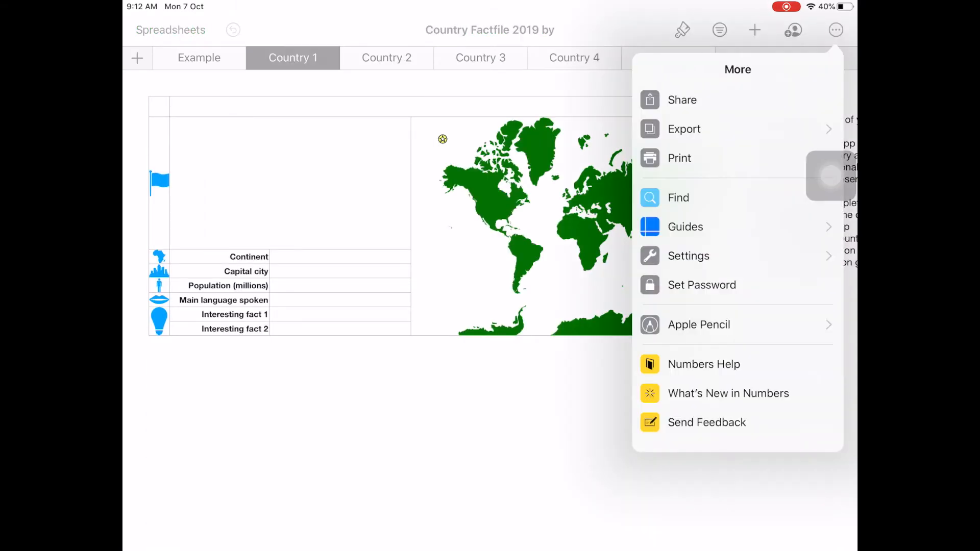
left_click(684, 130)
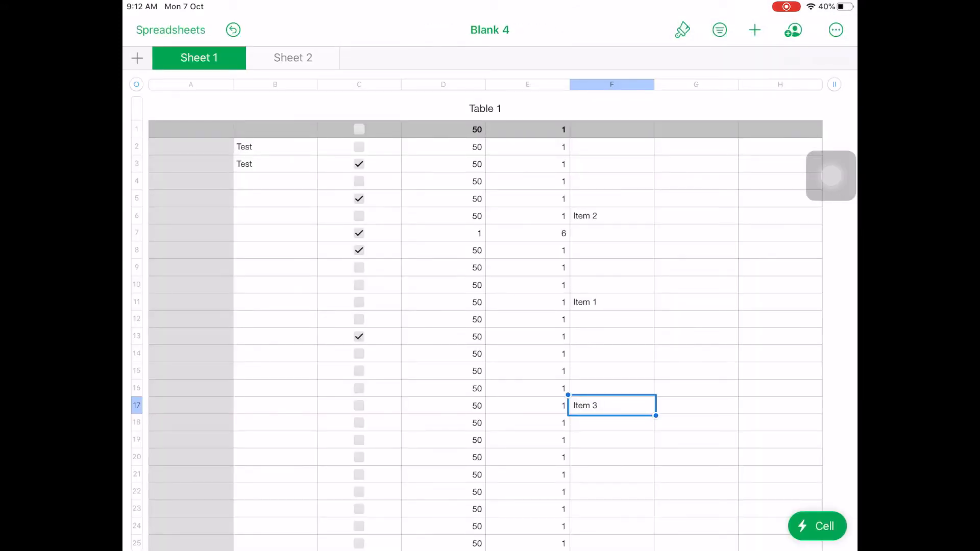
left_click(697, 233)
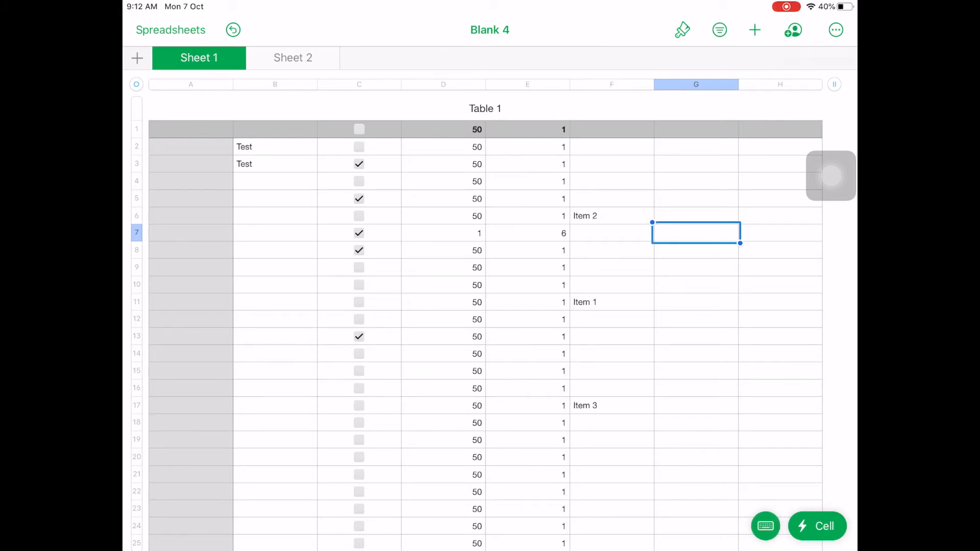
left_click(755, 30)
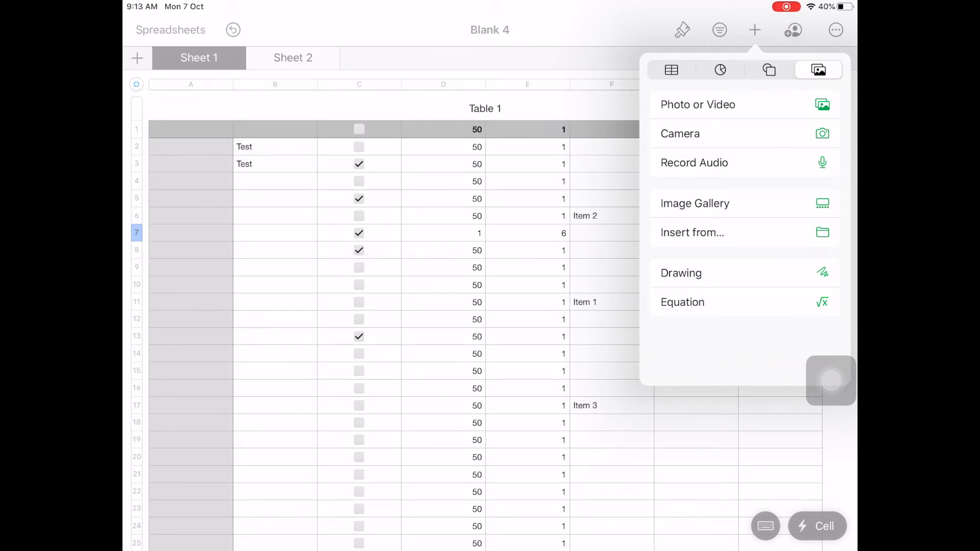
left_click(696, 233)
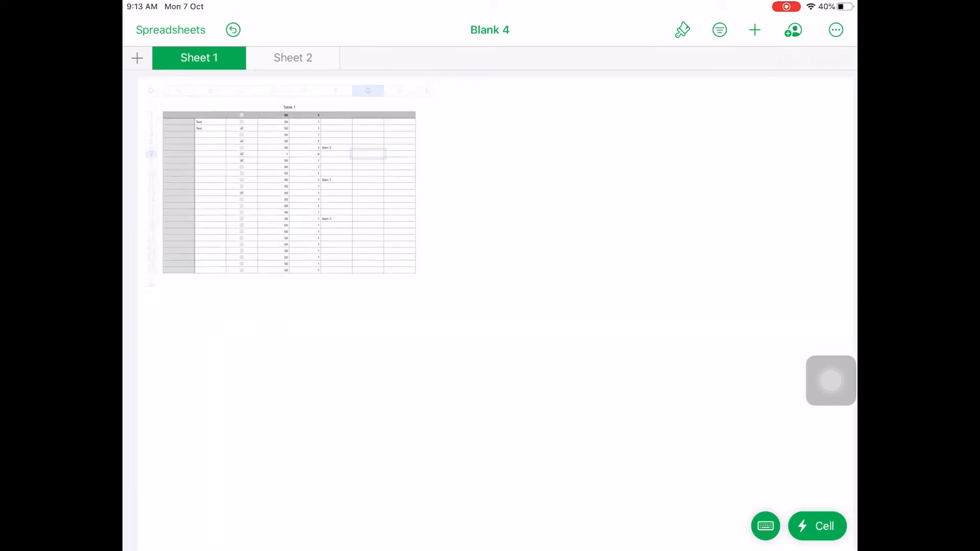
Add a new Sheet 3 to Blank 4 and delete its default table, leaving it empty.
left_click(368, 154)
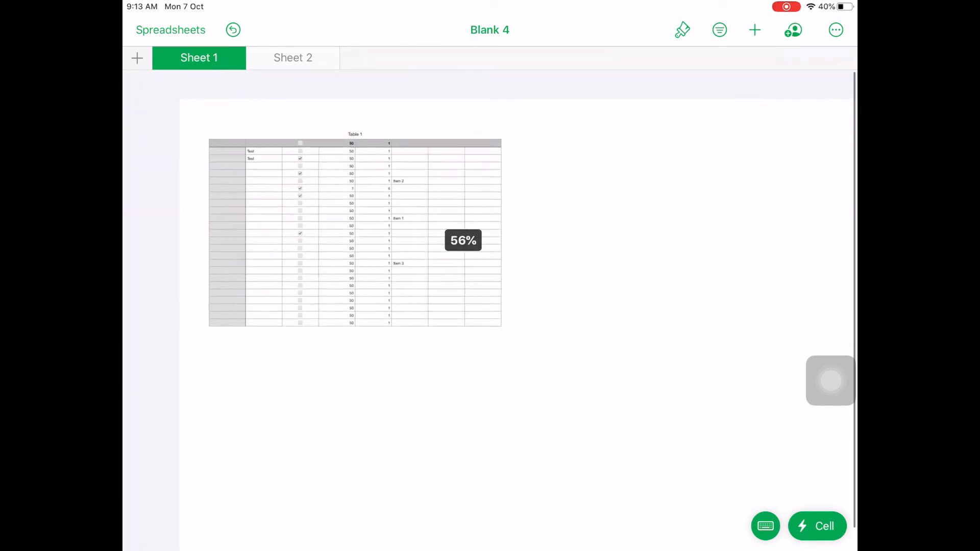
left_click(137, 57)
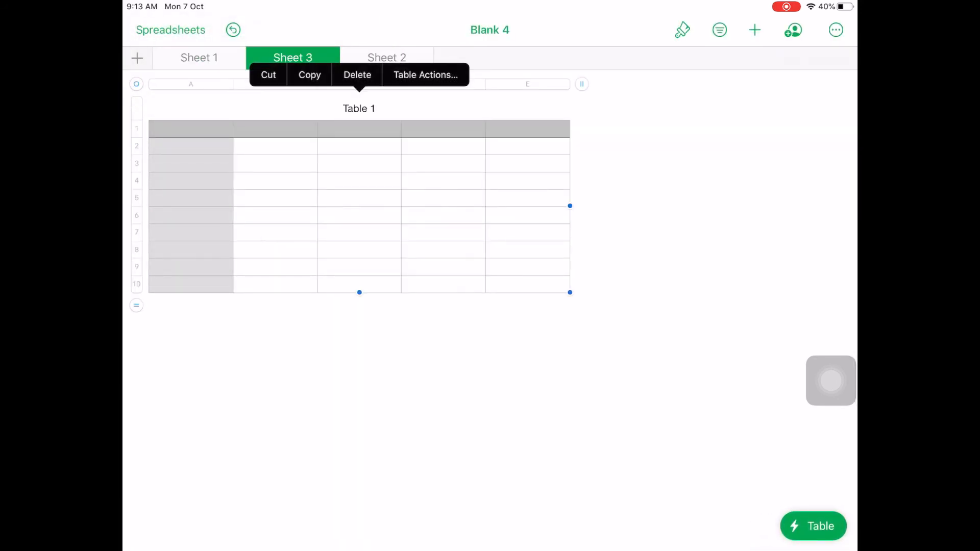
left_click(357, 75)
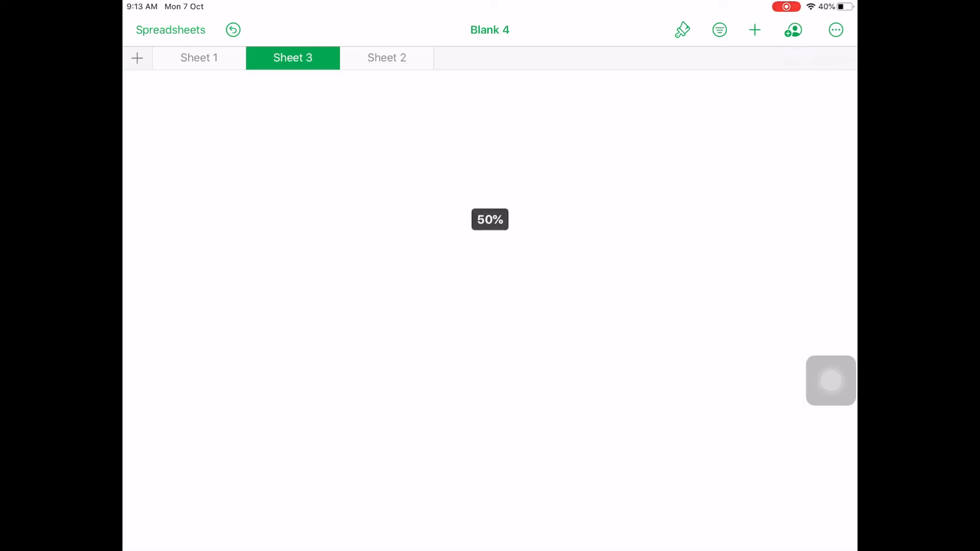
left_click(754, 29)
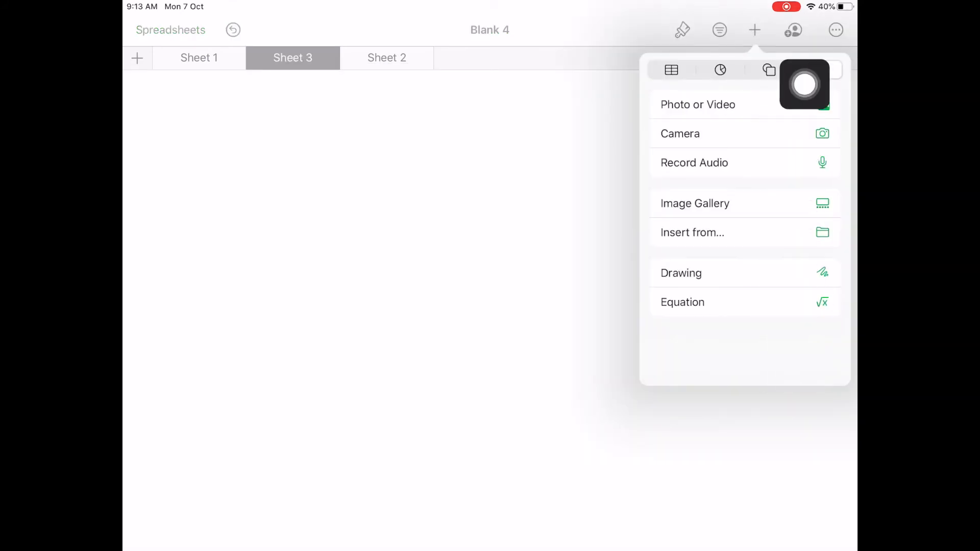